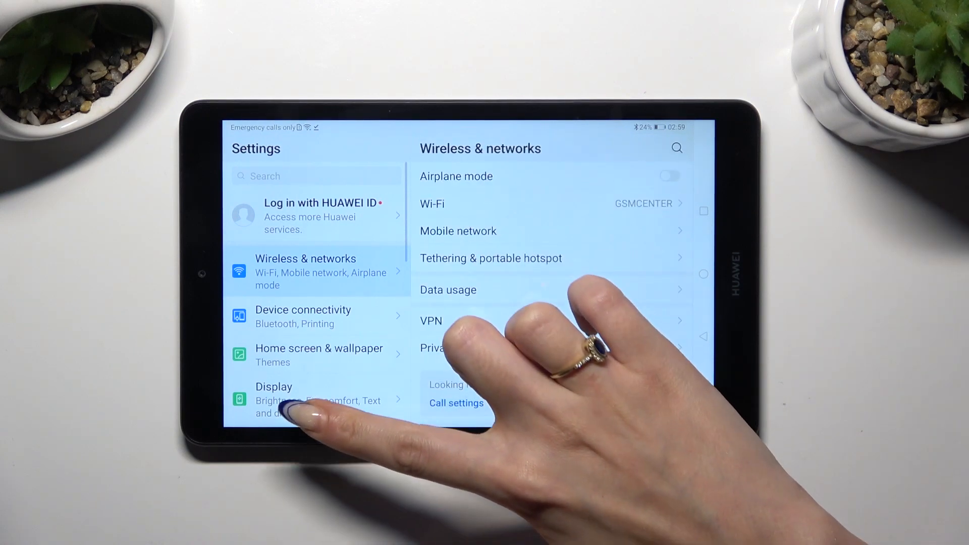
Step: Scroll the Settings list down and select Security & privacy
scroll("down", 3)
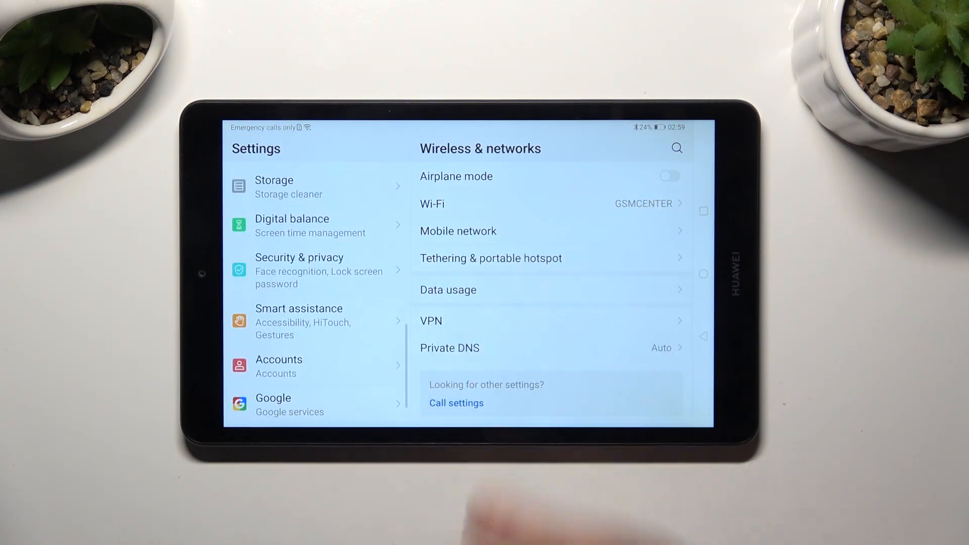
left_click(316, 270)
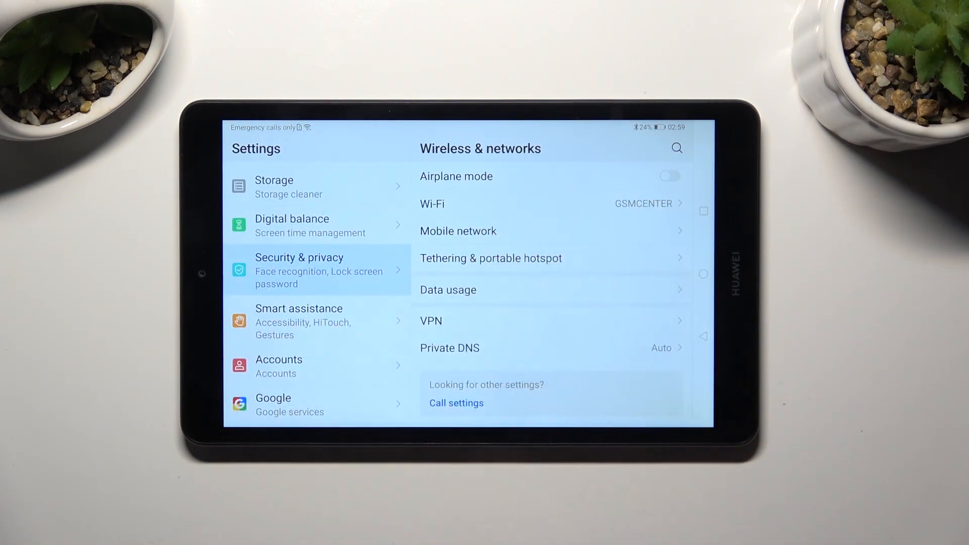
Step: From Security & privacy, go to Lock screen password and begin setting a new password
left_click(299, 270)
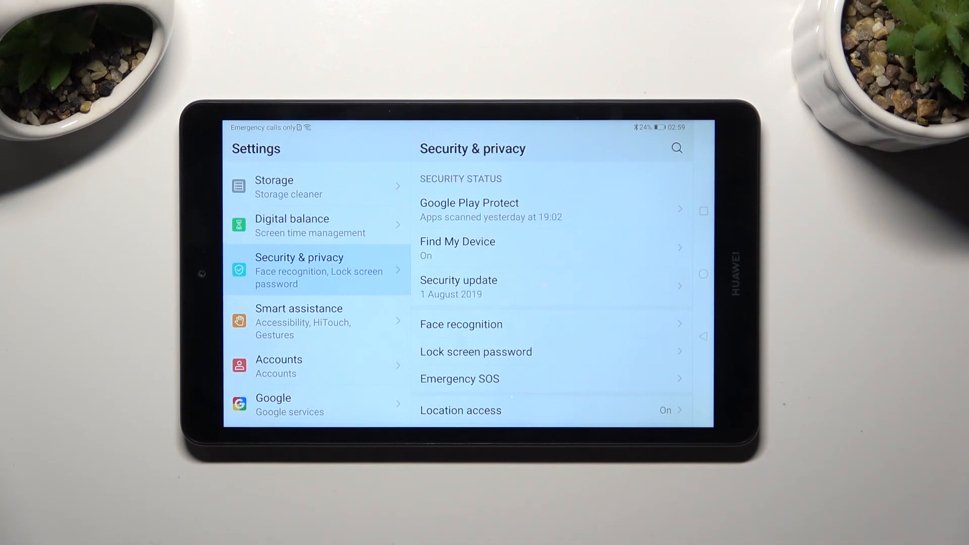
left_click(476, 351)
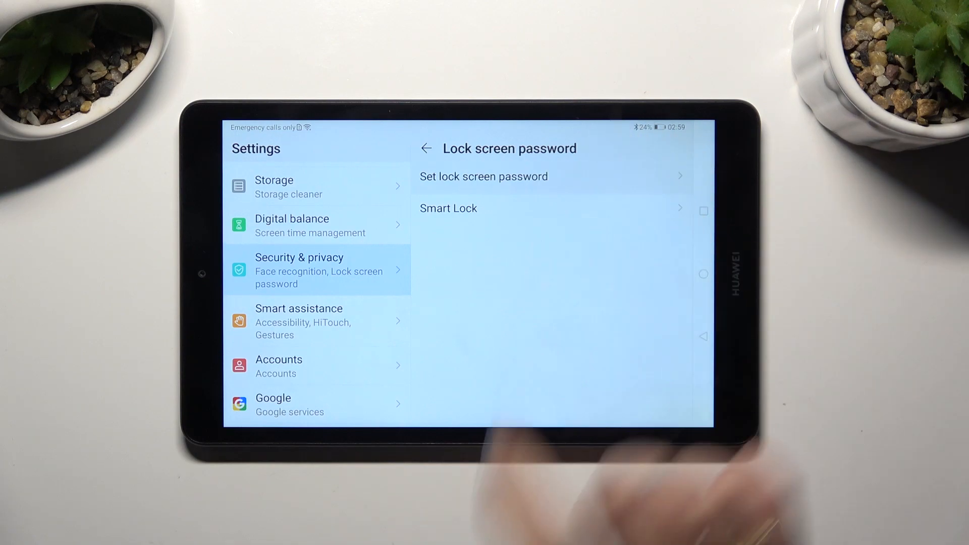
left_click(483, 176)
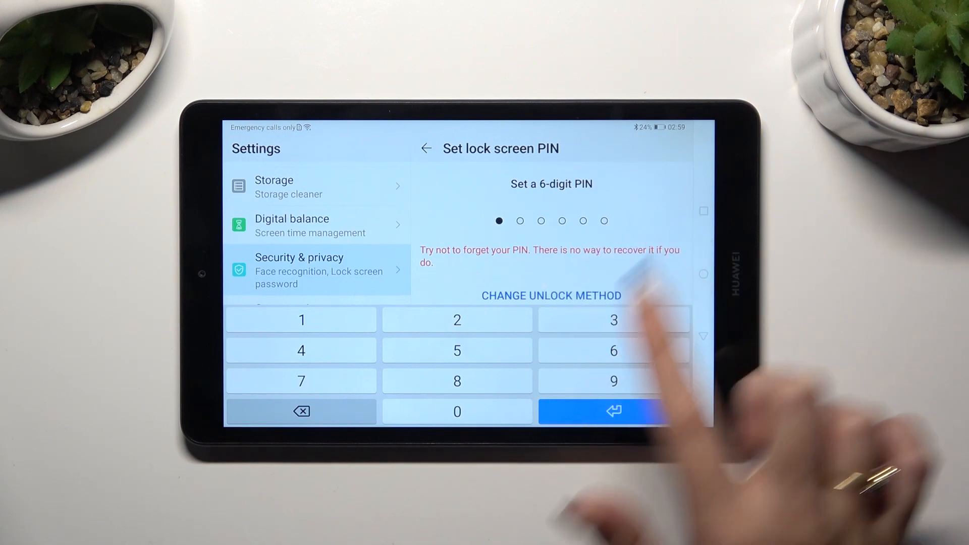
Step: Change the unlock method from PIN to Pattern
left_click(551, 296)
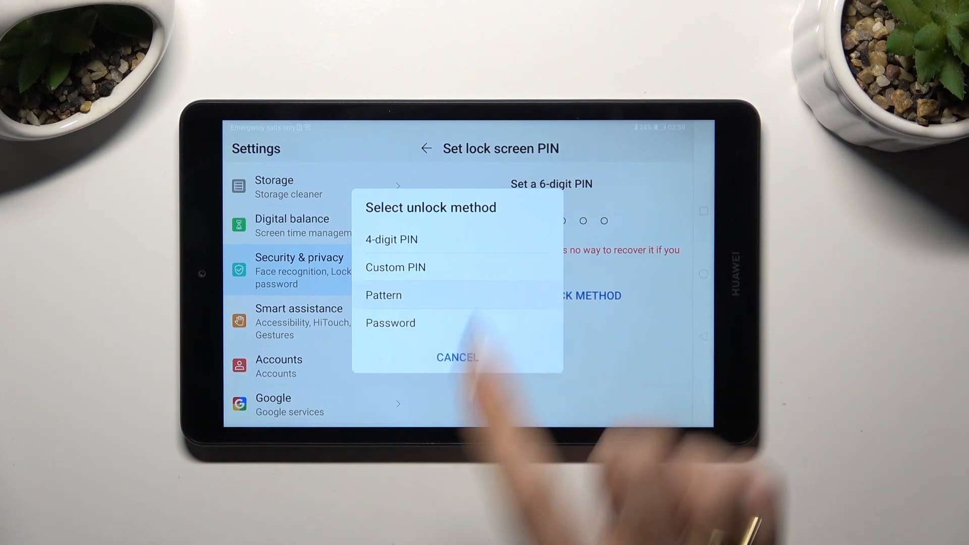
left_click(383, 296)
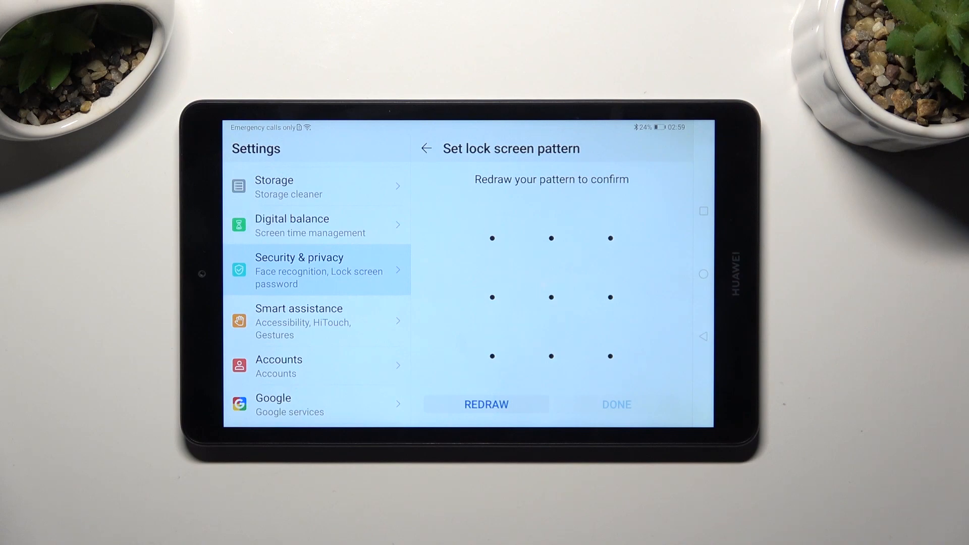
Step: Redraw the L-shaped pattern to confirm it and save it
left_click_drag(493, 238, 610, 356)
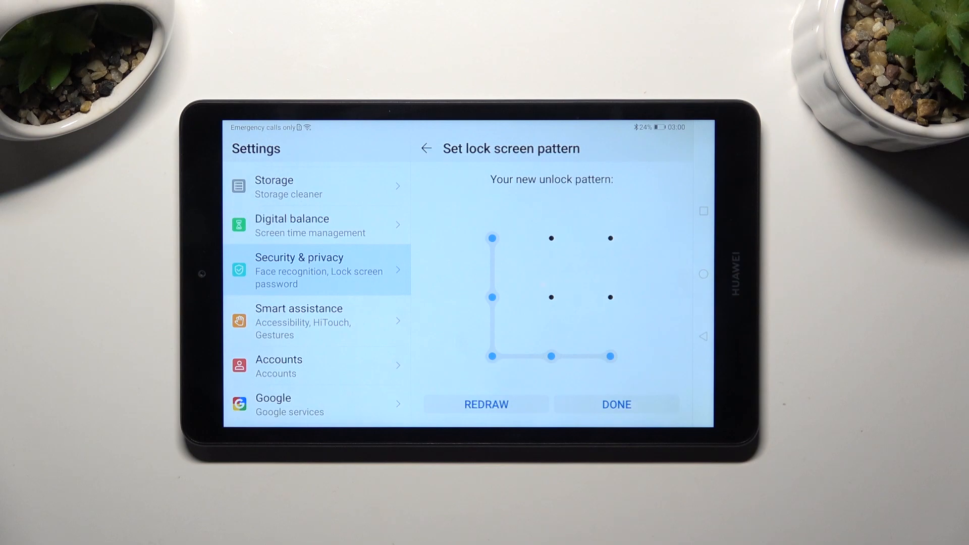
left_click(615, 404)
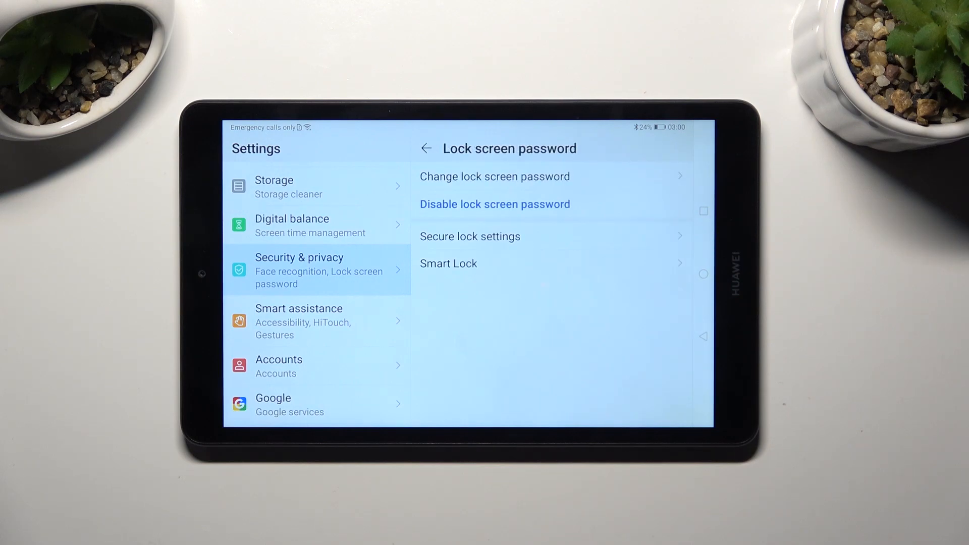